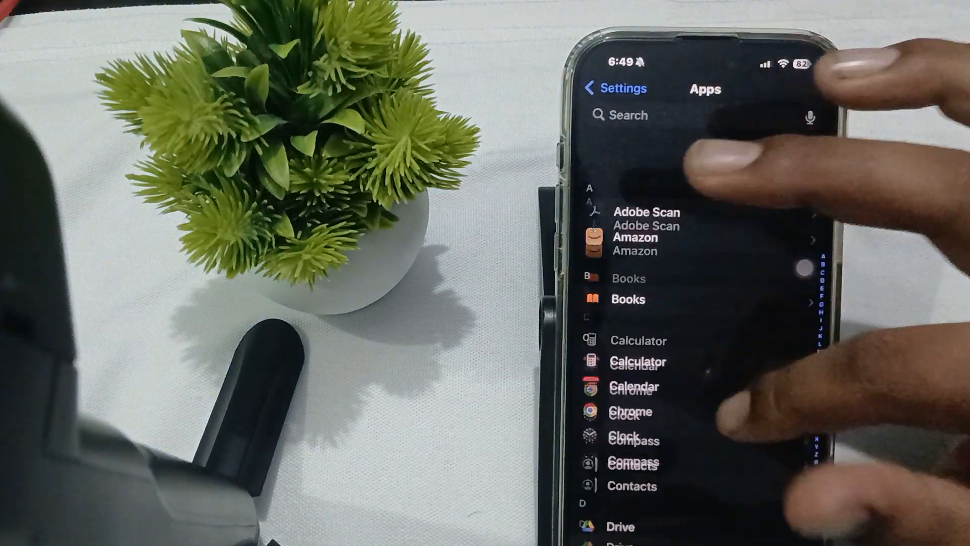
Return from the Apps list to the main Settings page and scroll down
{"action": "left_click", "coordinate": [612, 89]}
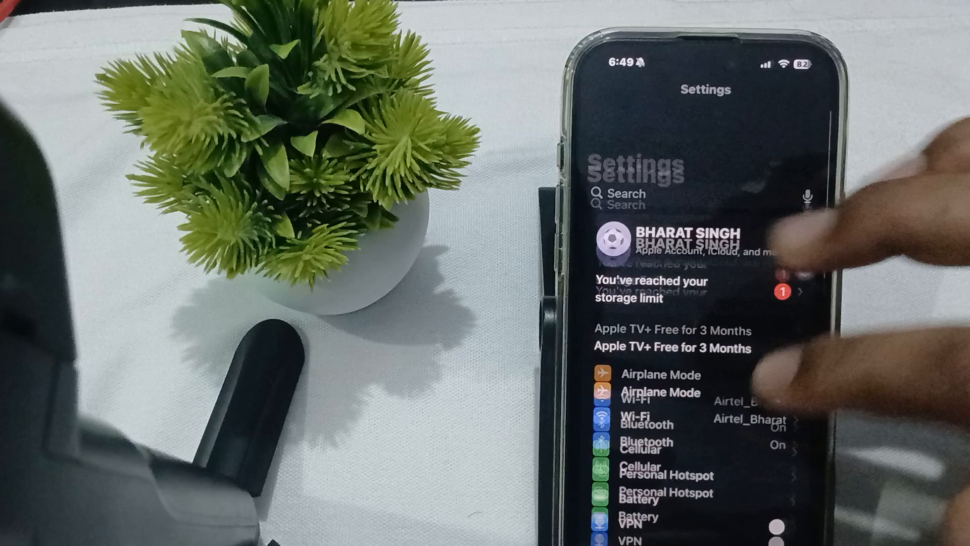
{"action": "scroll", "scroll_direction": "down", "scroll_amount": 3}
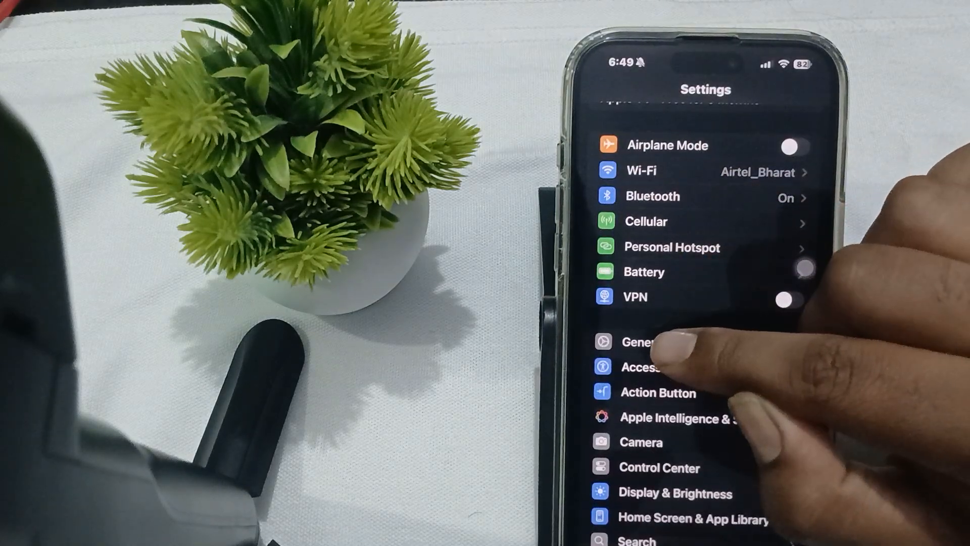
Open the Apps list and scroll to the P section showing Phone
{"action": "left_click", "coordinate": [640, 341]}
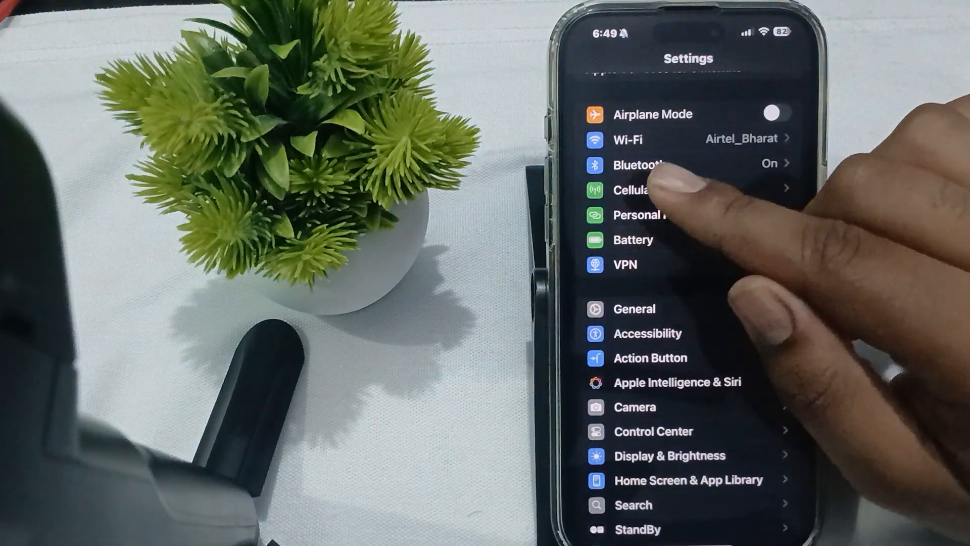
{"action": "scroll", "scroll_direction": "down", "scroll_amount": 3}
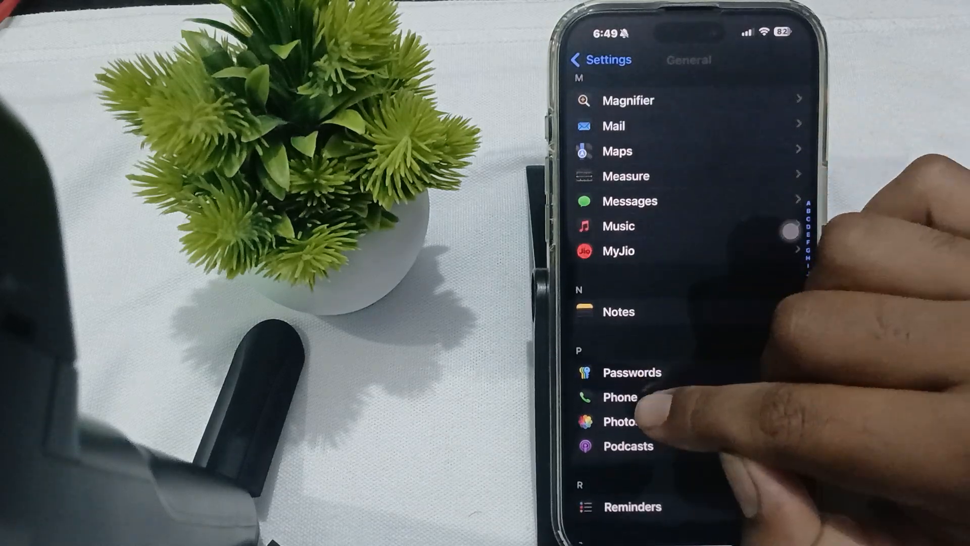
Open Phone's settings from the Apps list, interrupted by a call from No No S
{"action": "left_click", "coordinate": [620, 397]}
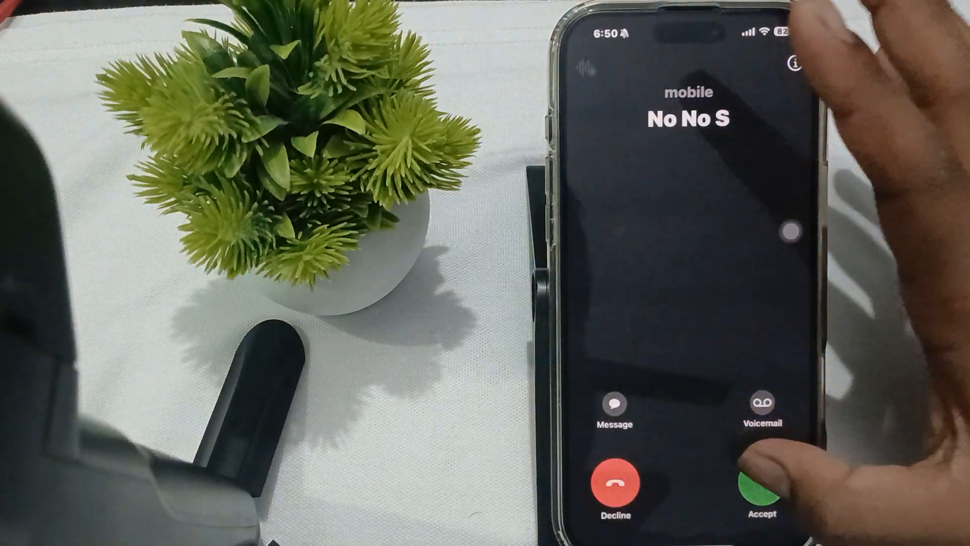
Accept the incoming call from No No S and stay connected
{"action": "left_click", "coordinate": [762, 493]}
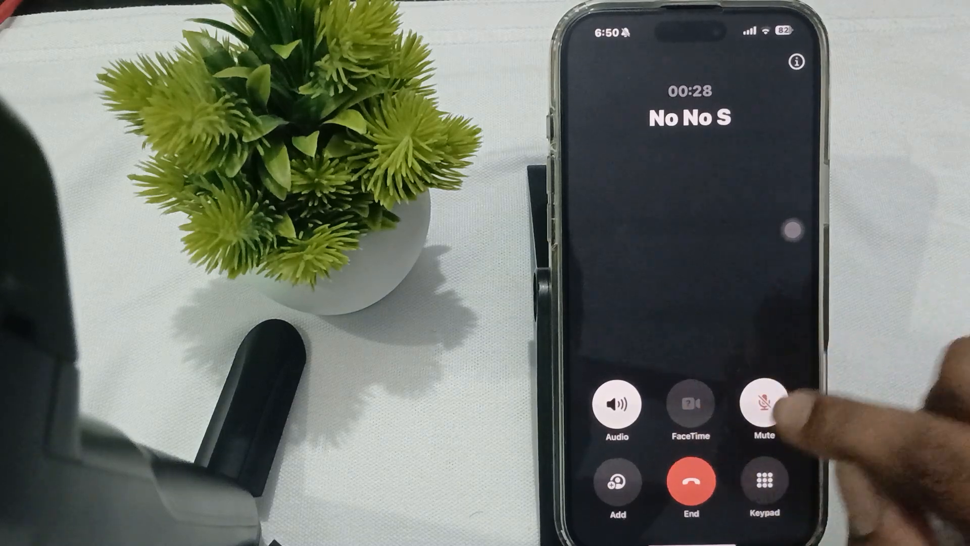
Hang up on No No S and open the saved recording in Notes
{"action": "left_click", "coordinate": [694, 484]}
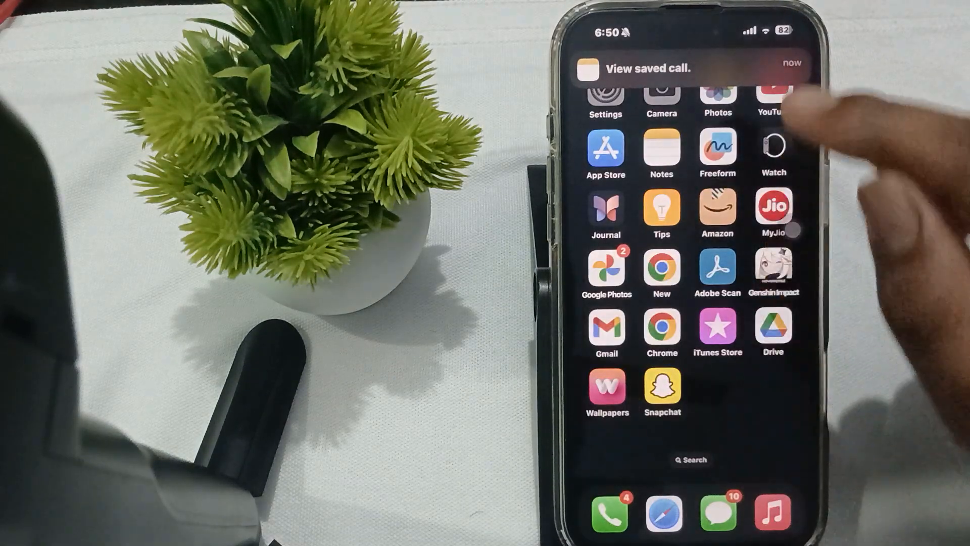
{"action": "left_click", "coordinate": [685, 68]}
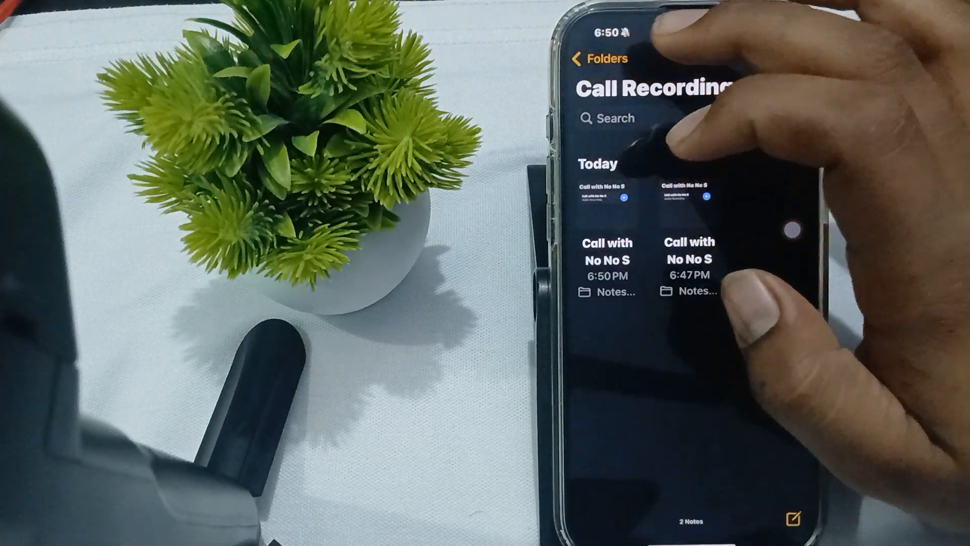
{"action": "left_click", "coordinate": [604, 58]}
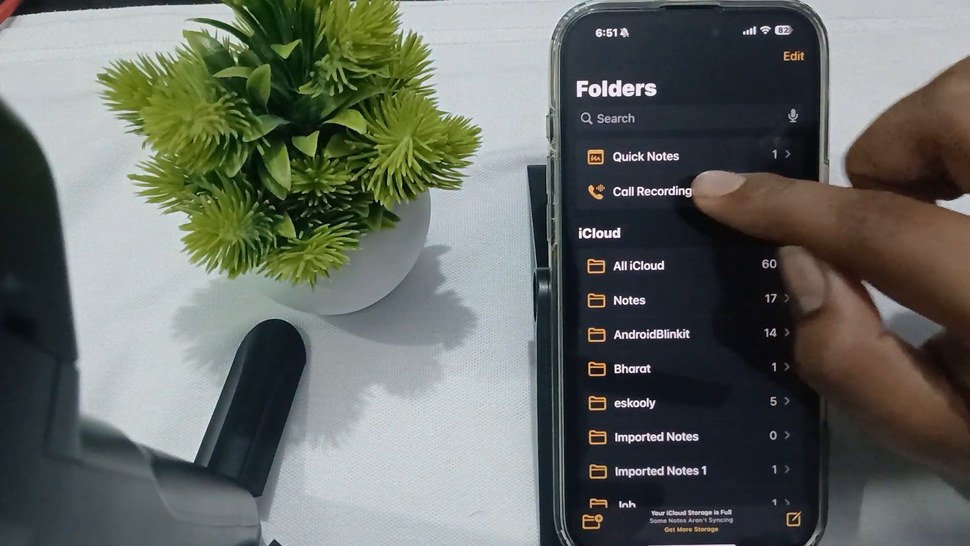
{"action": "left_click", "coordinate": [652, 191]}
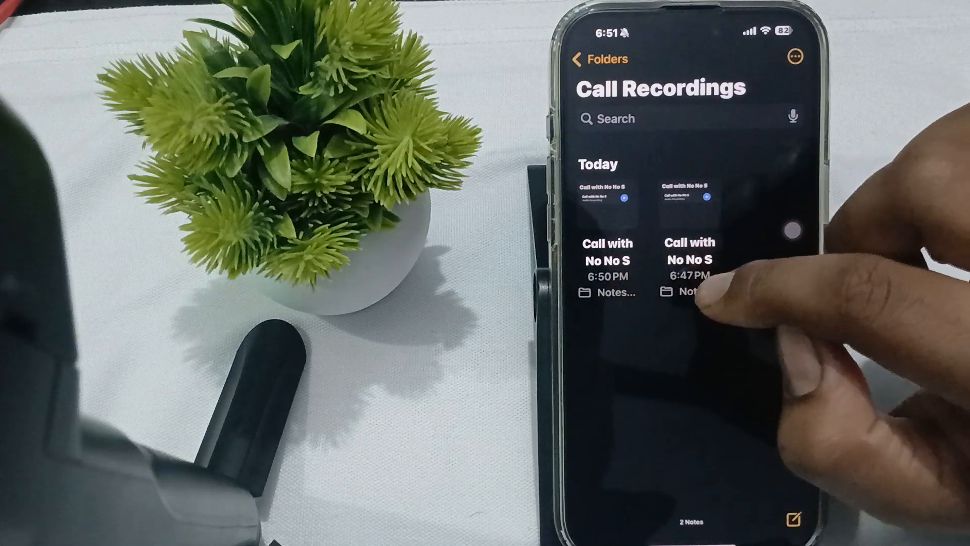